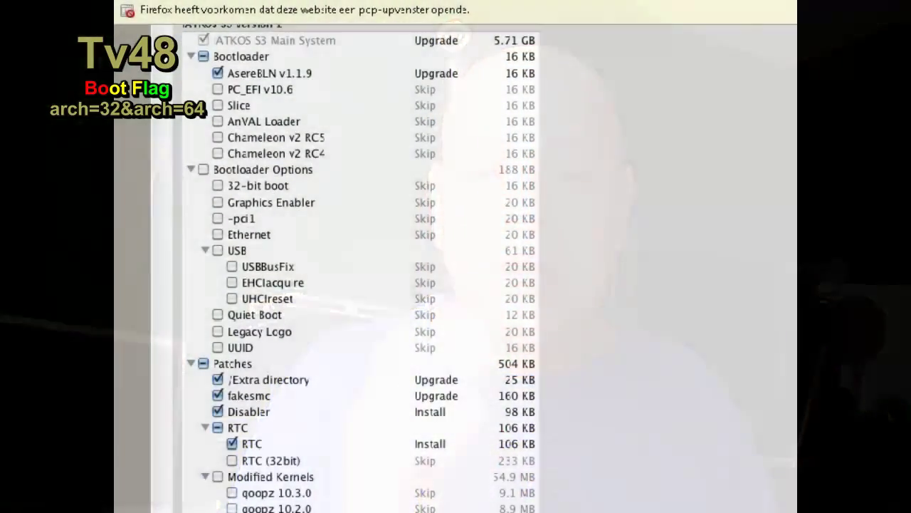
Scroll the forum post to show the Modified Kernels entries and the ticked EVO Reboot.
{"action": "scroll", "scroll_direction": "up", "scroll_amount": 3}
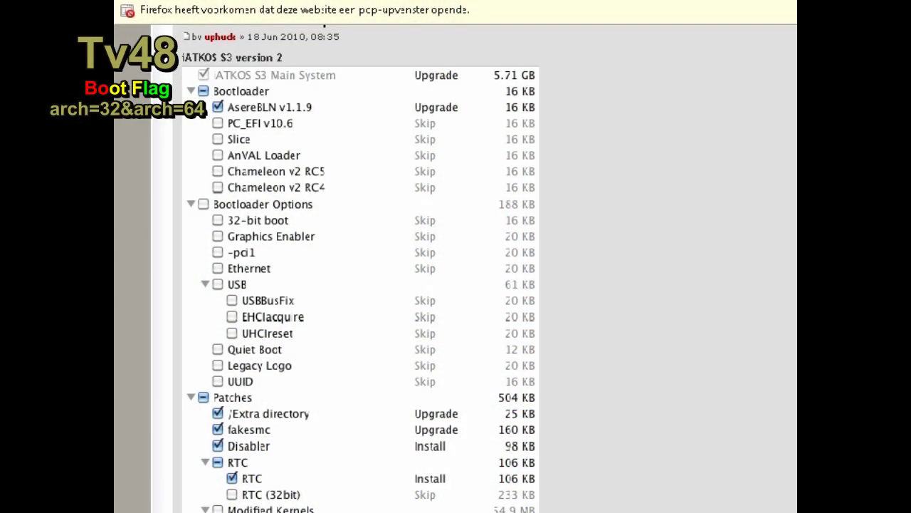
{"action": "mouse_move", "coordinate": [493, 205]}
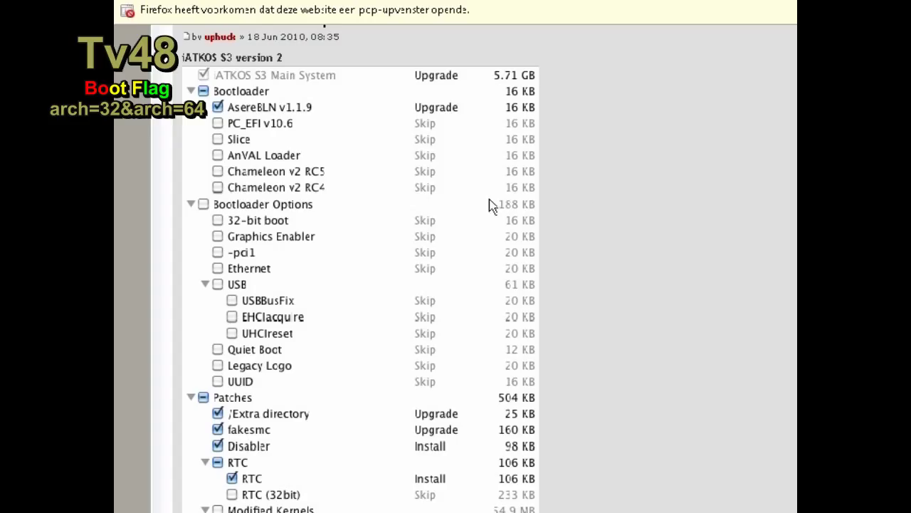
{"action": "mouse_move", "coordinate": [226, 89]}
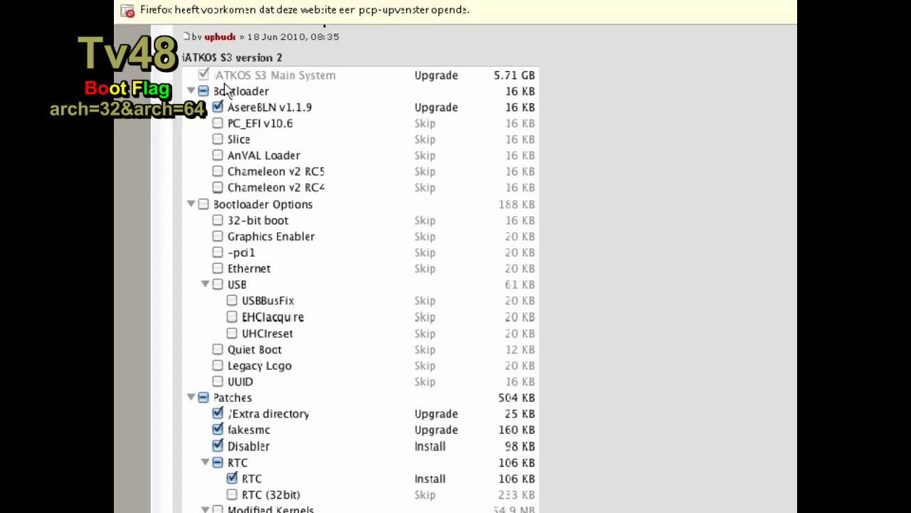
{"action": "mouse_move", "coordinate": [264, 117]}
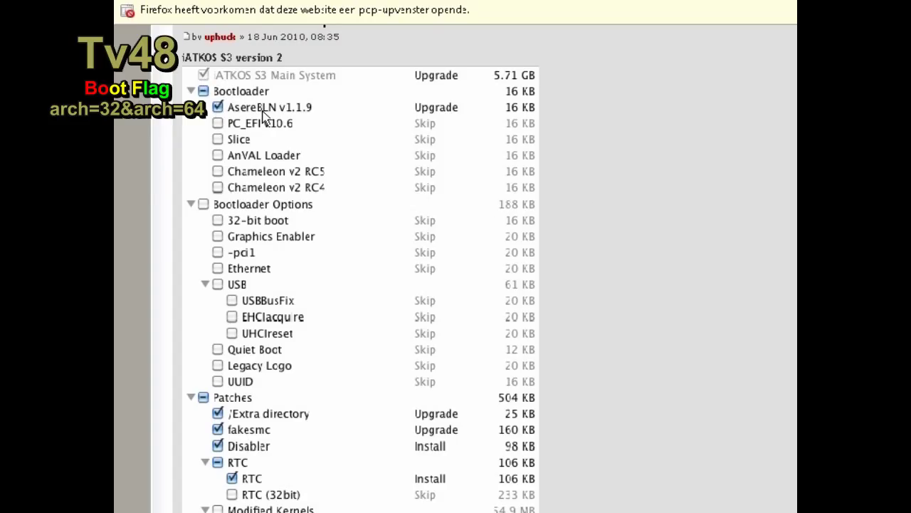
{"action": "mouse_move", "coordinate": [316, 116]}
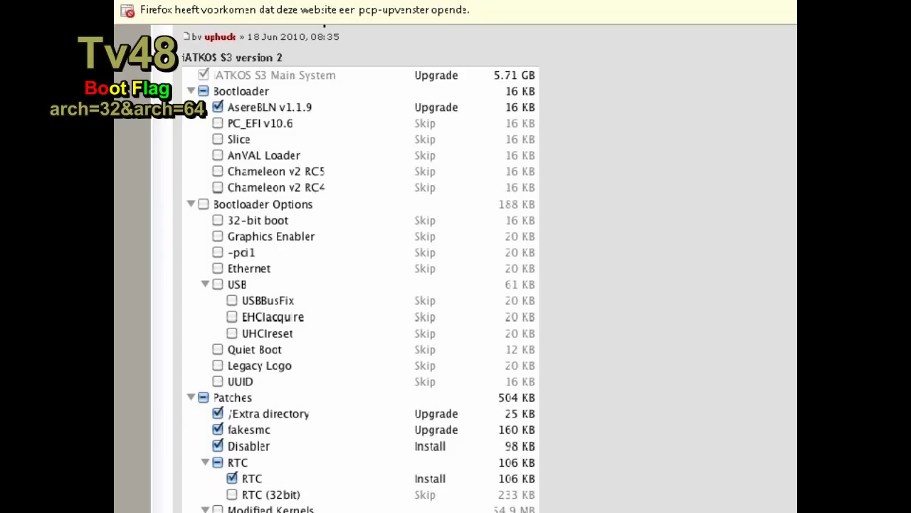
{"action": "scroll", "scroll_direction": "down", "scroll_amount": 3}
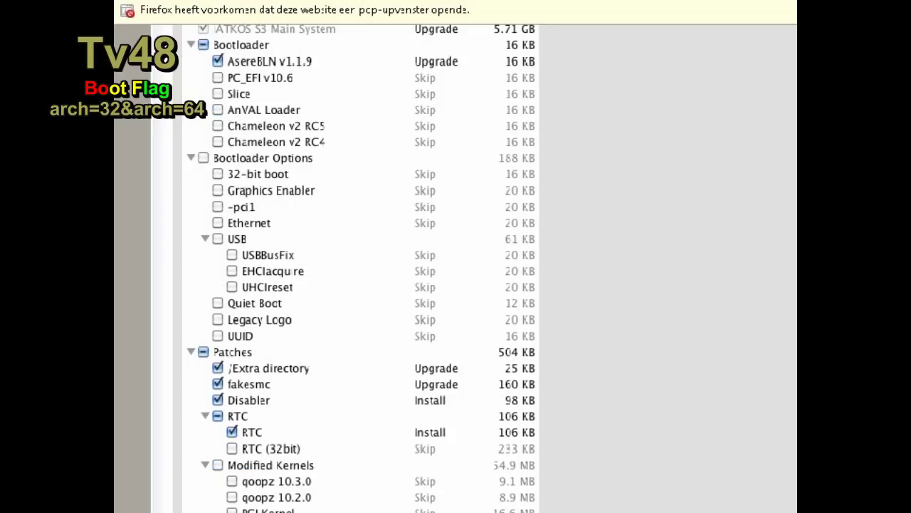
{"action": "mouse_move", "coordinate": [262, 119]}
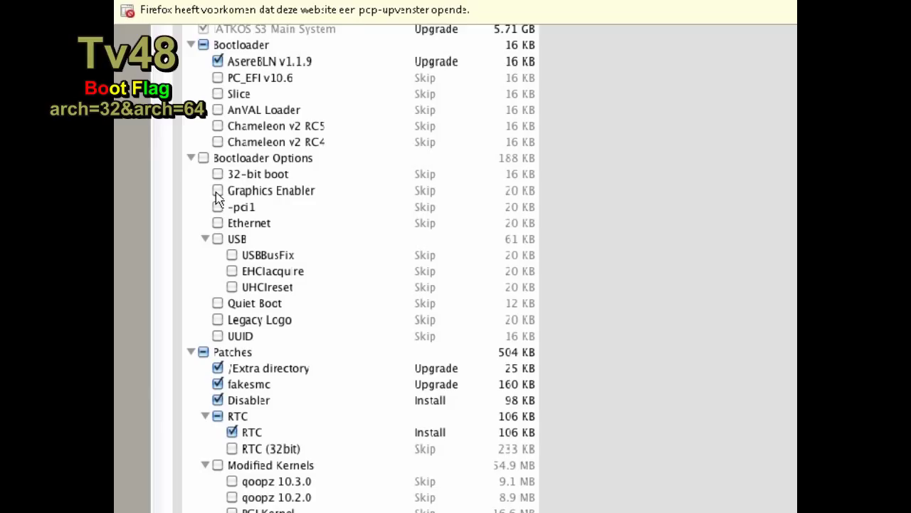
{"action": "mouse_move", "coordinate": [218, 199]}
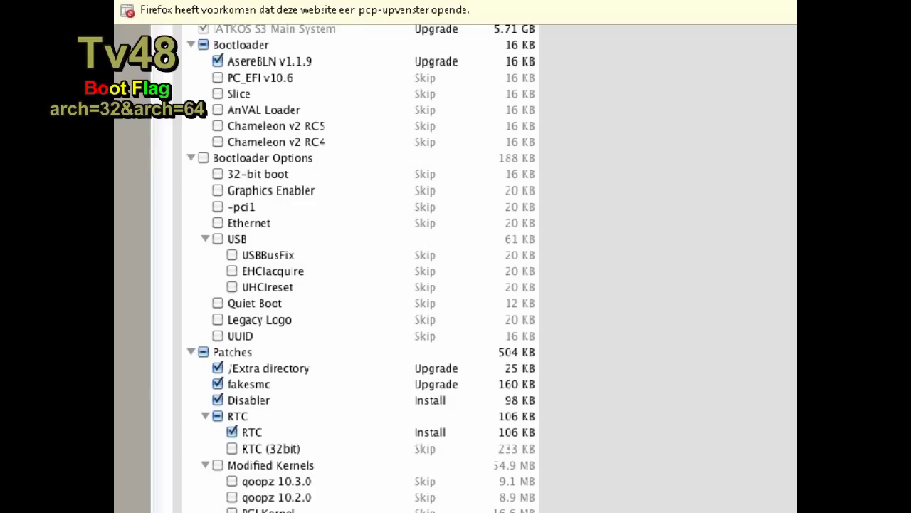
{"action": "scroll", "scroll_direction": "down", "scroll_amount": 3}
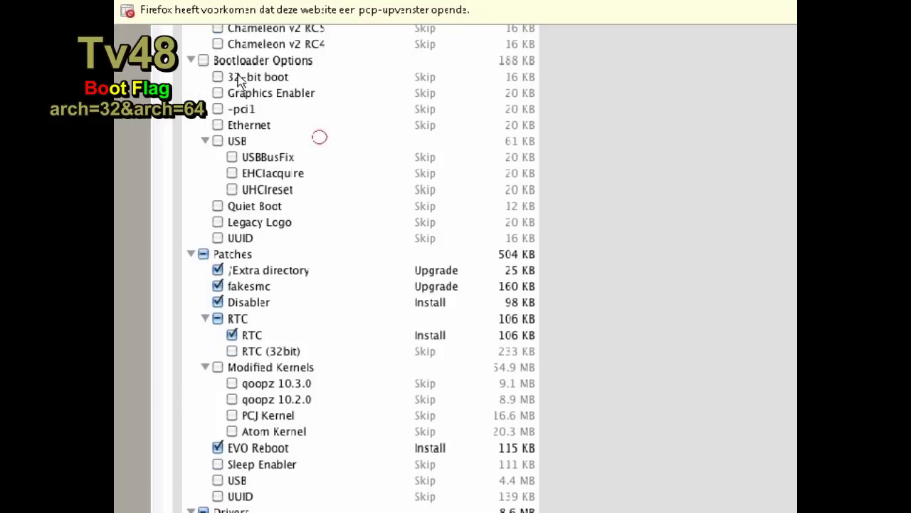
{"action": "mouse_move", "coordinate": [246, 98]}
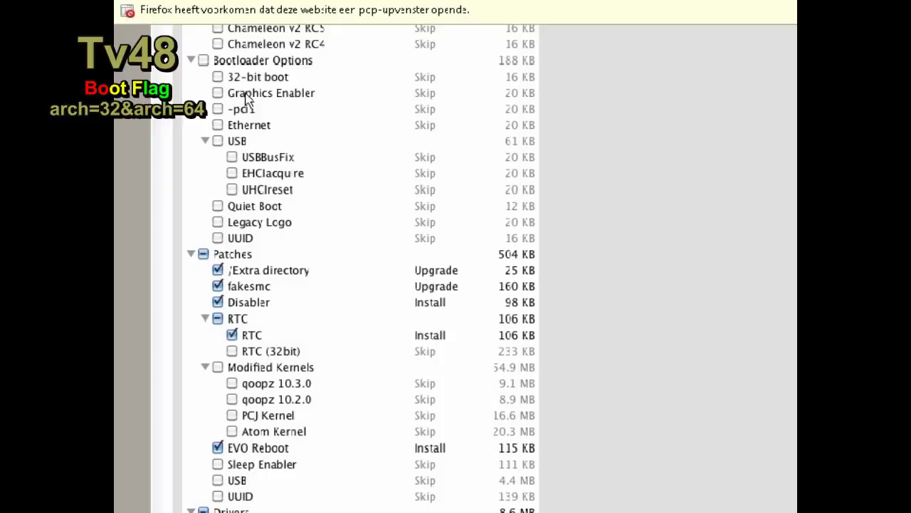
{"action": "mouse_move", "coordinate": [190, 265]}
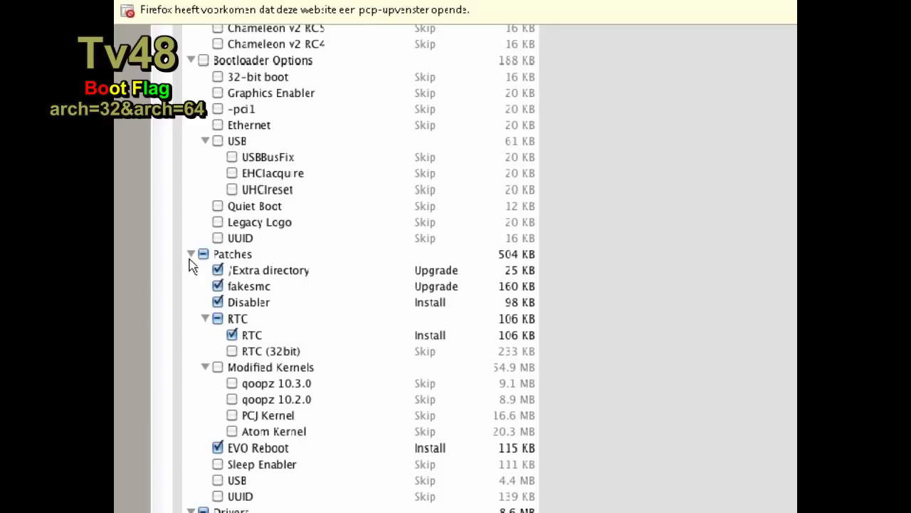
{"action": "mouse_move", "coordinate": [224, 283]}
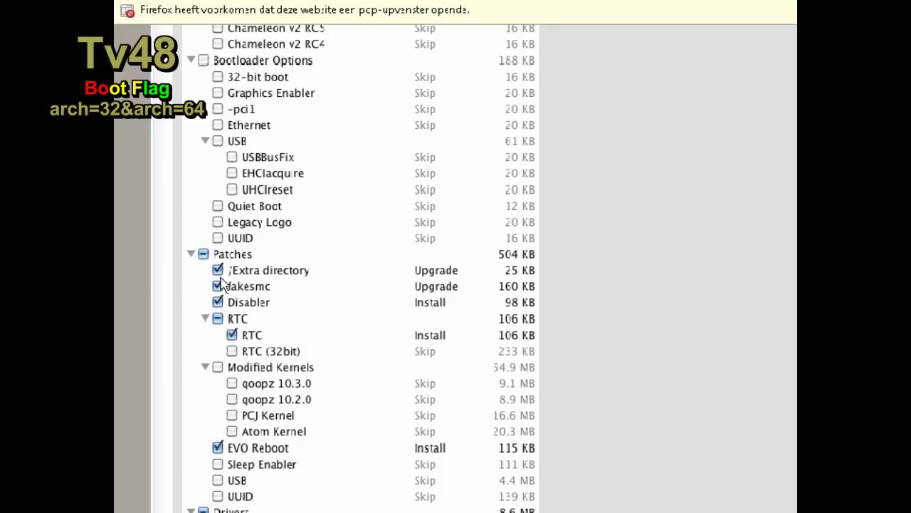
{"action": "mouse_move", "coordinate": [238, 360]}
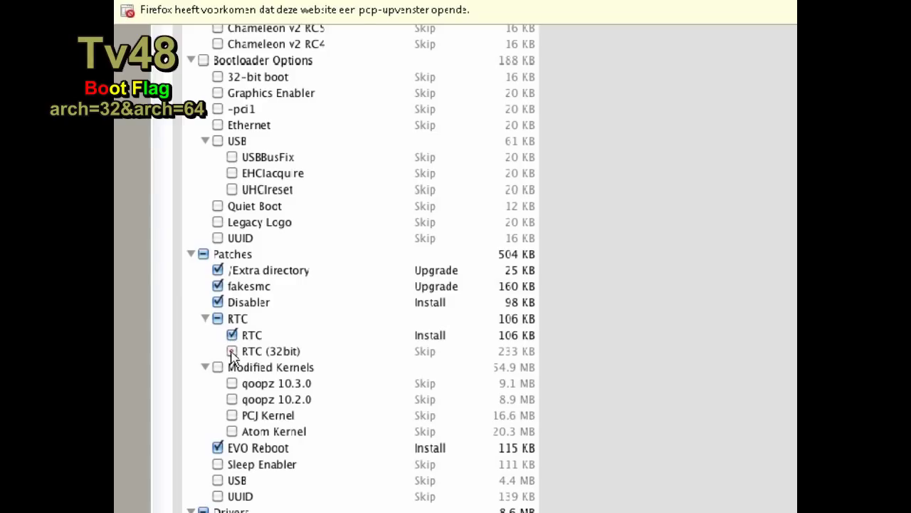
{"action": "mouse_move", "coordinate": [295, 420]}
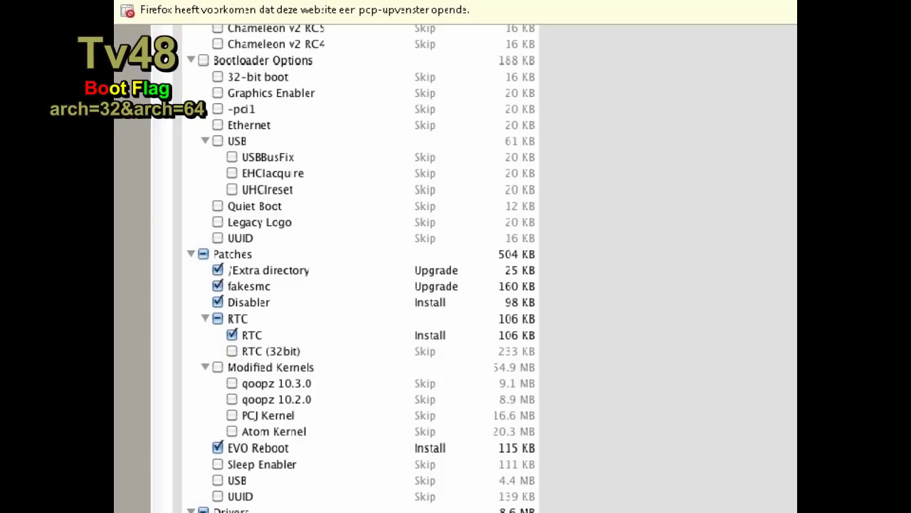
Scroll down to Drivers, showing Main Hardware, Sound with Voodoo HDA and Apple HDA 10.6.2 ticked.
{"action": "scroll", "scroll_direction": "down", "scroll_amount": 3}
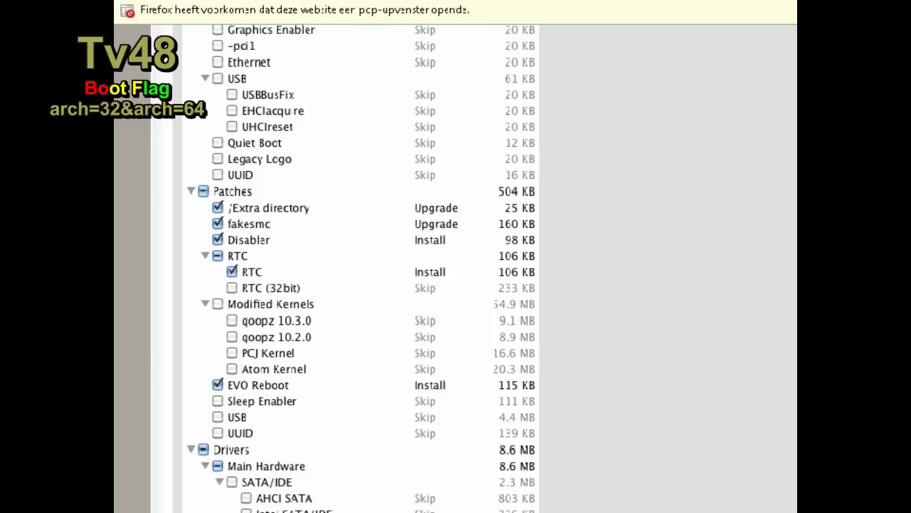
{"action": "scroll", "scroll_direction": "down", "scroll_amount": 3}
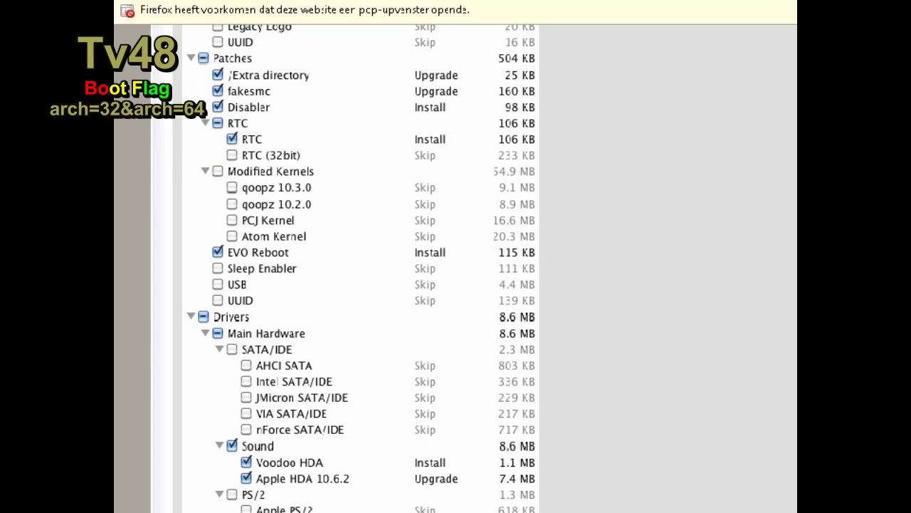
{"action": "scroll", "scroll_direction": "down", "scroll_amount": 3}
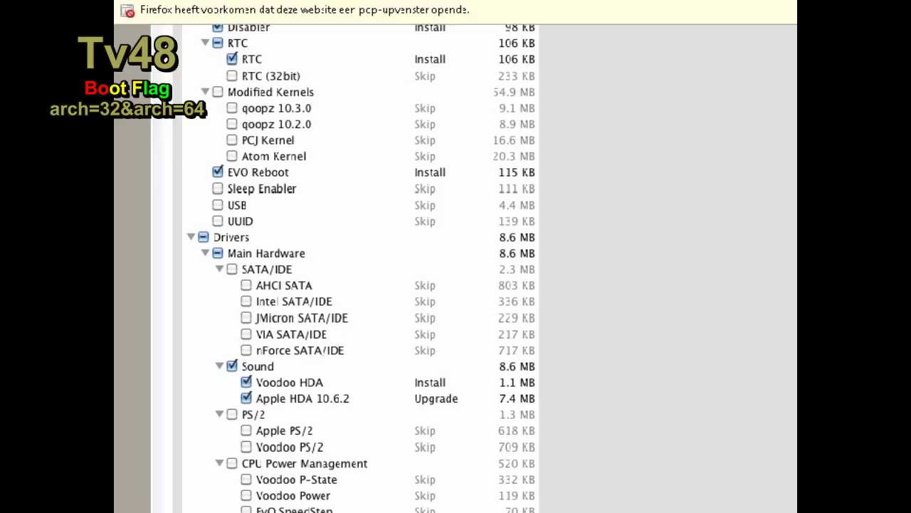
{"action": "scroll", "scroll_direction": "down", "scroll_amount": 3}
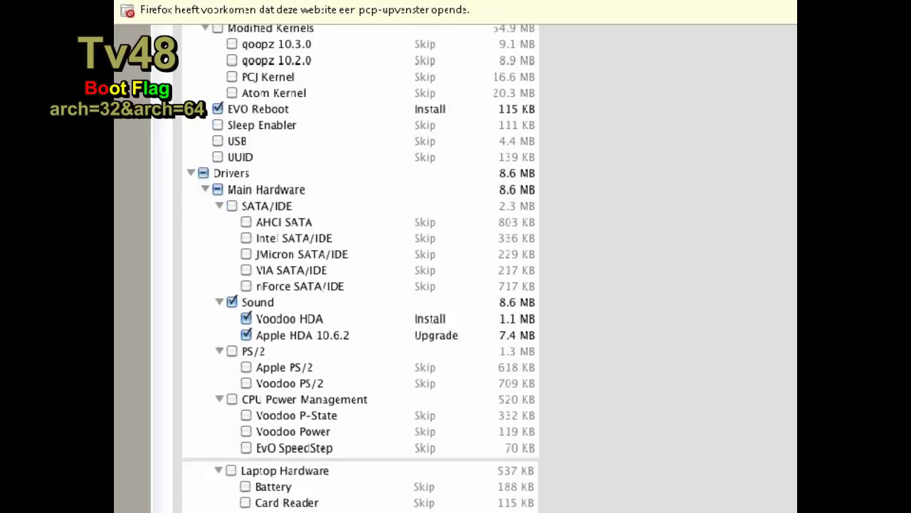
{"action": "scroll", "scroll_direction": "down", "scroll_amount": 3}
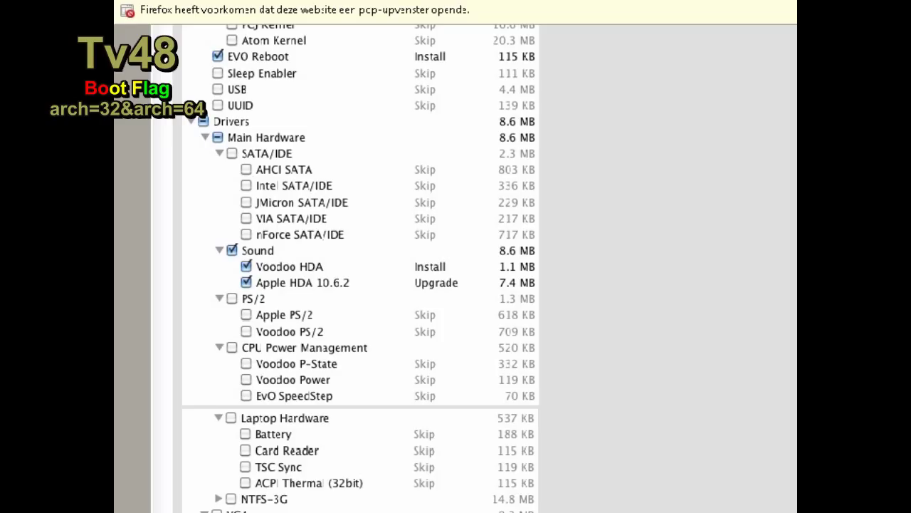
{"action": "scroll", "scroll_direction": "down", "scroll_amount": 3}
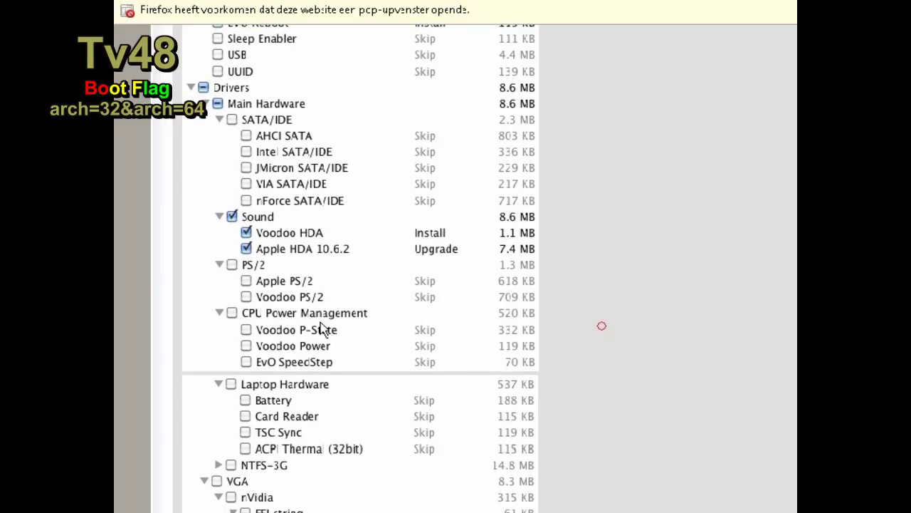
{"action": "mouse_move", "coordinate": [242, 276]}
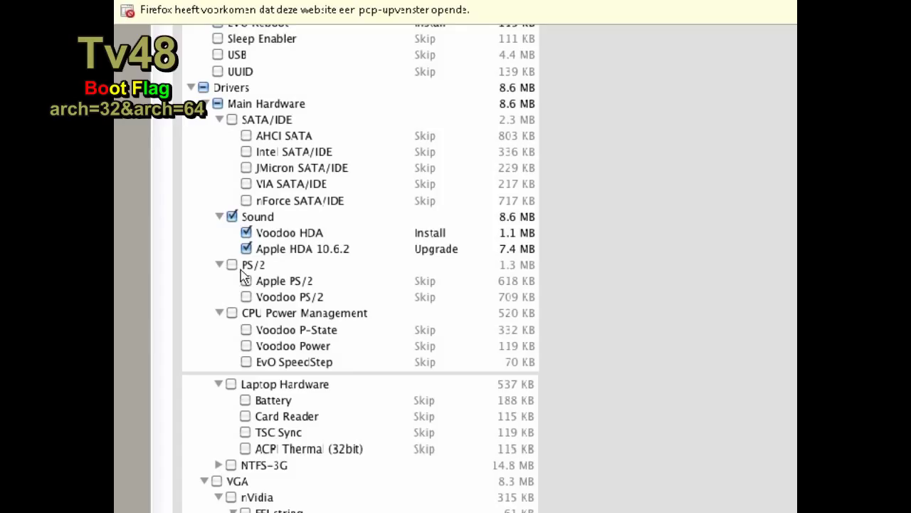
{"action": "mouse_move", "coordinate": [278, 313]}
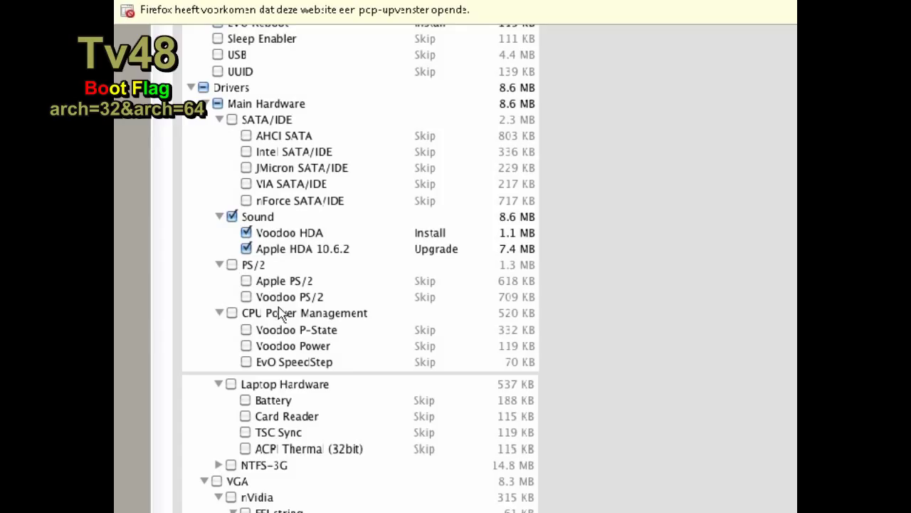
{"action": "mouse_move", "coordinate": [274, 288]}
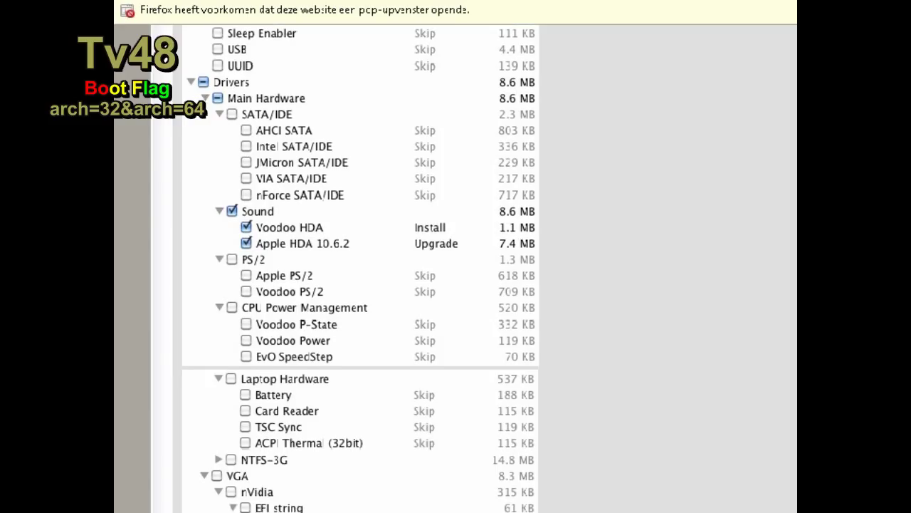
Scroll through the unticked VGA nVidia, ATI and Intel GMA X3100 entries to Network Wireless.
{"action": "scroll", "scroll_direction": "down", "scroll_amount": 3}
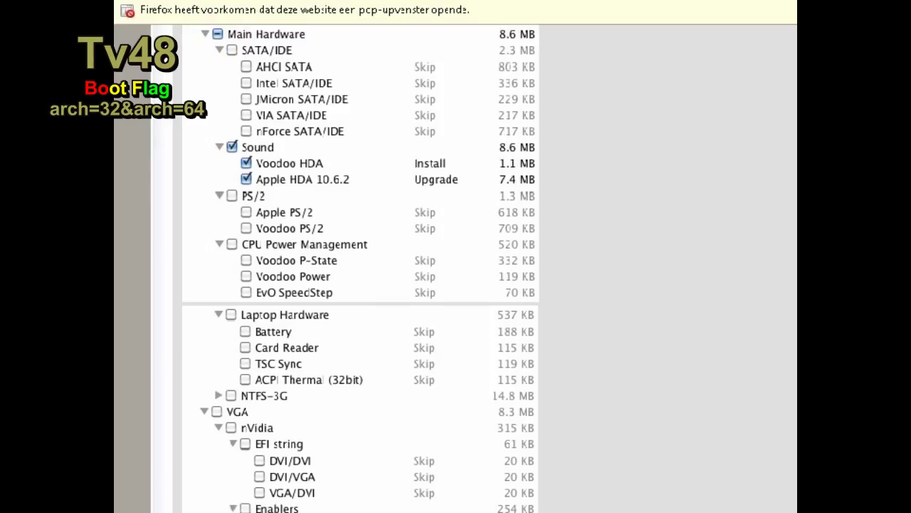
{"action": "scroll", "scroll_direction": "down", "scroll_amount": 3}
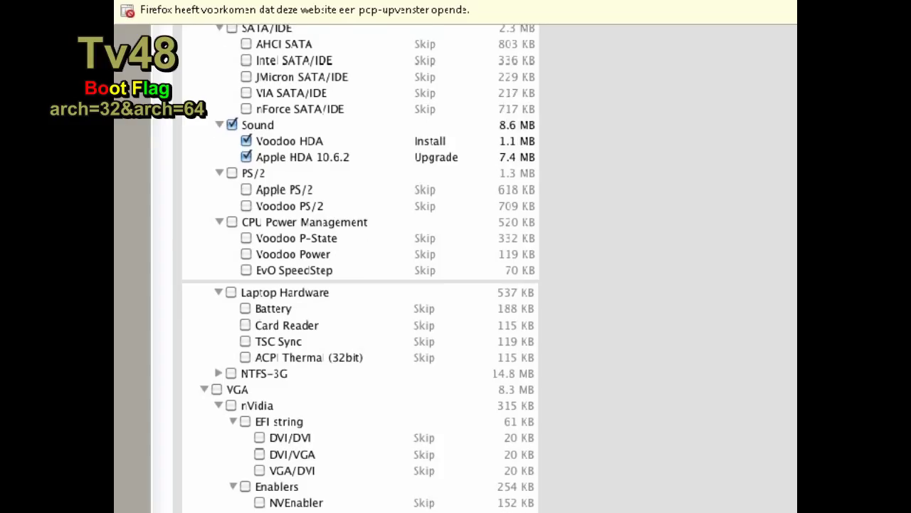
{"action": "scroll", "scroll_direction": "down", "scroll_amount": 3}
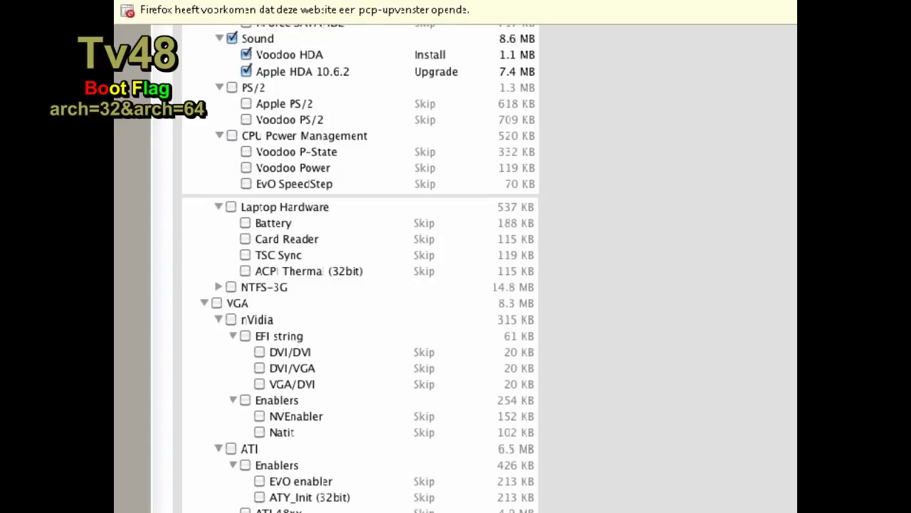
{"action": "scroll", "scroll_direction": "down", "scroll_amount": 3}
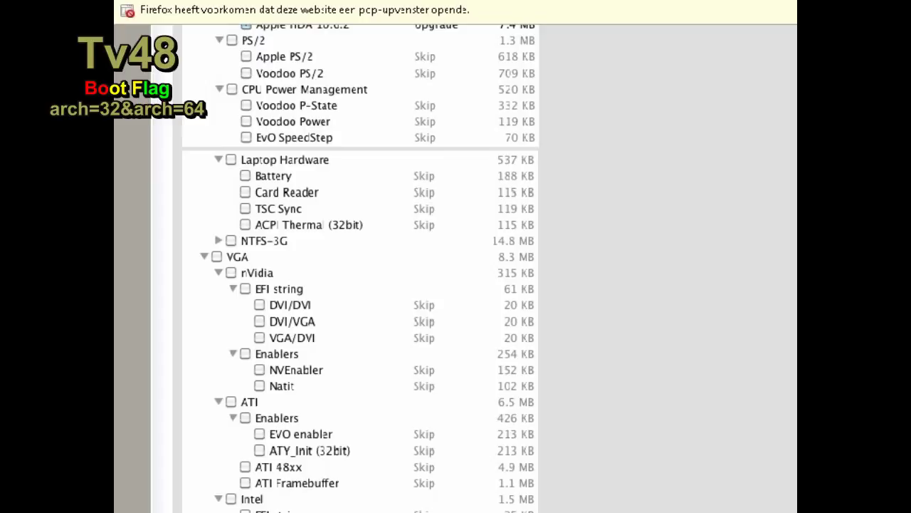
{"action": "scroll", "scroll_direction": "down", "scroll_amount": 3}
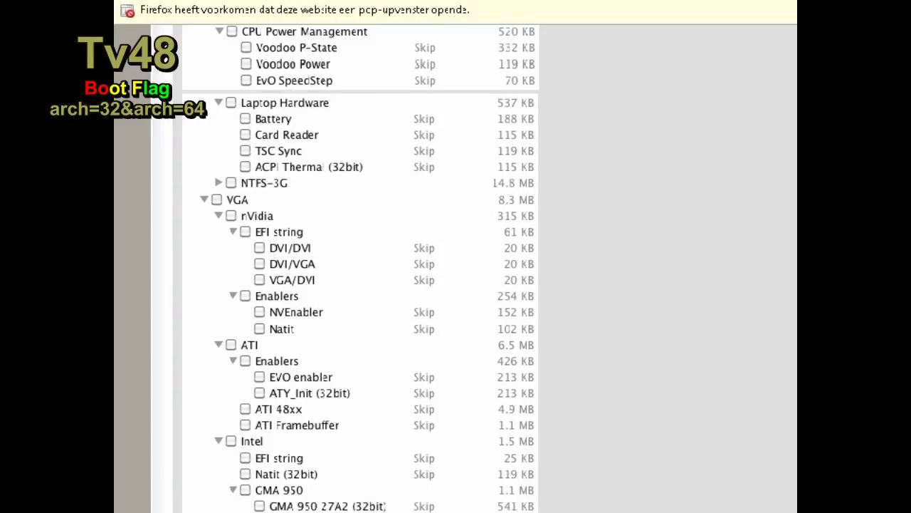
{"action": "scroll", "scroll_direction": "down", "scroll_amount": 3}
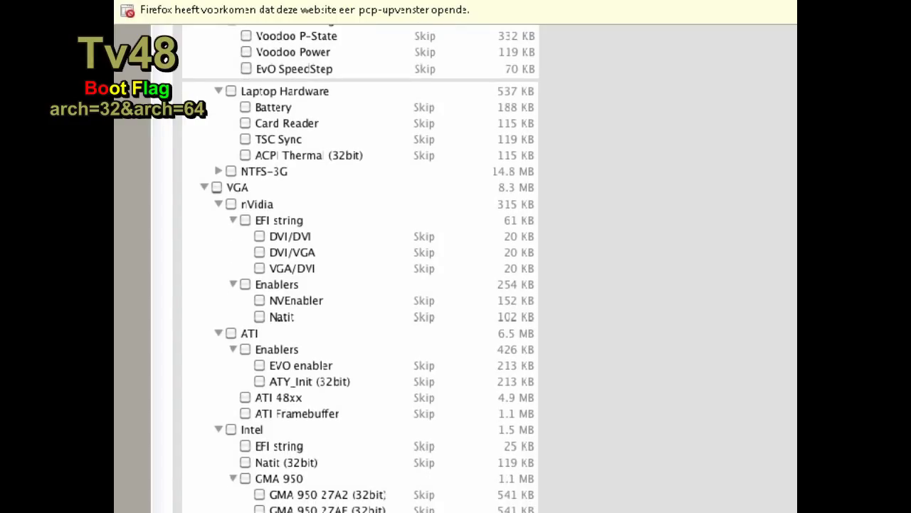
{"action": "scroll", "scroll_direction": "down", "scroll_amount": 3}
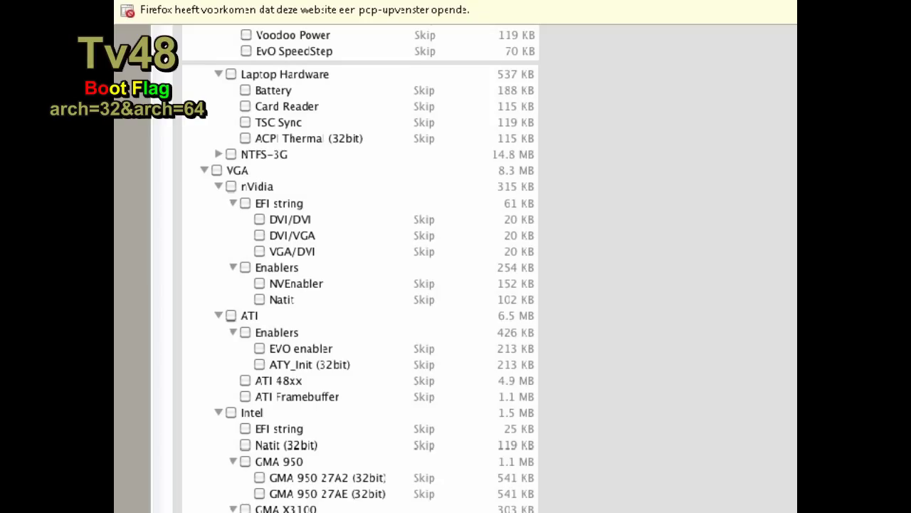
{"action": "scroll", "scroll_direction": "down", "scroll_amount": 3}
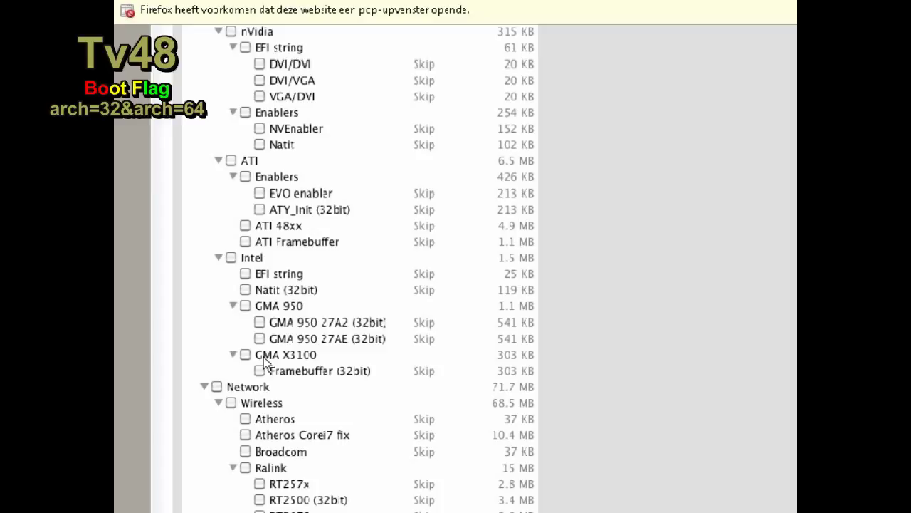
{"action": "mouse_move", "coordinate": [302, 365]}
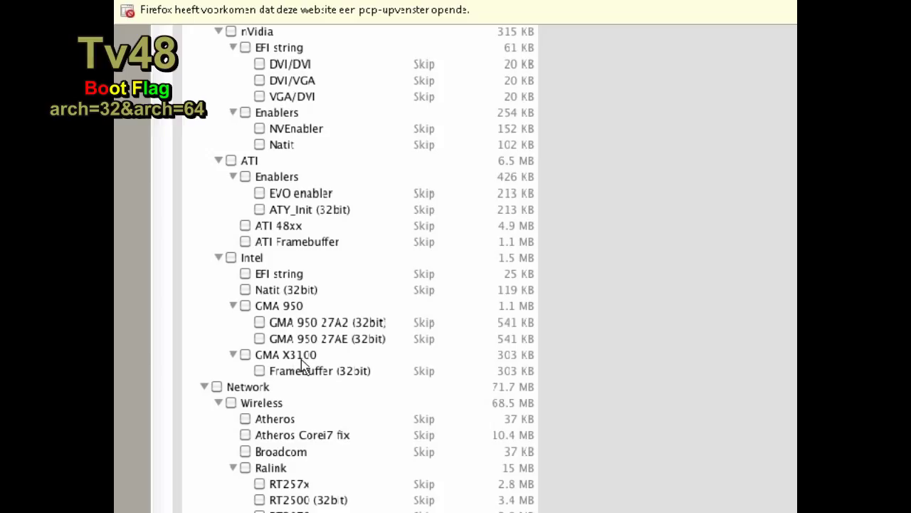
{"action": "mouse_move", "coordinate": [304, 346]}
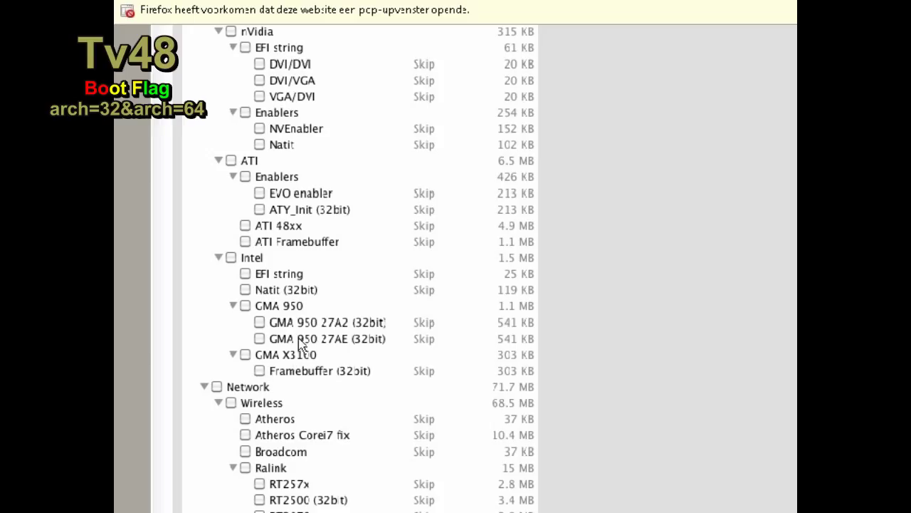
{"action": "mouse_move", "coordinate": [239, 366]}
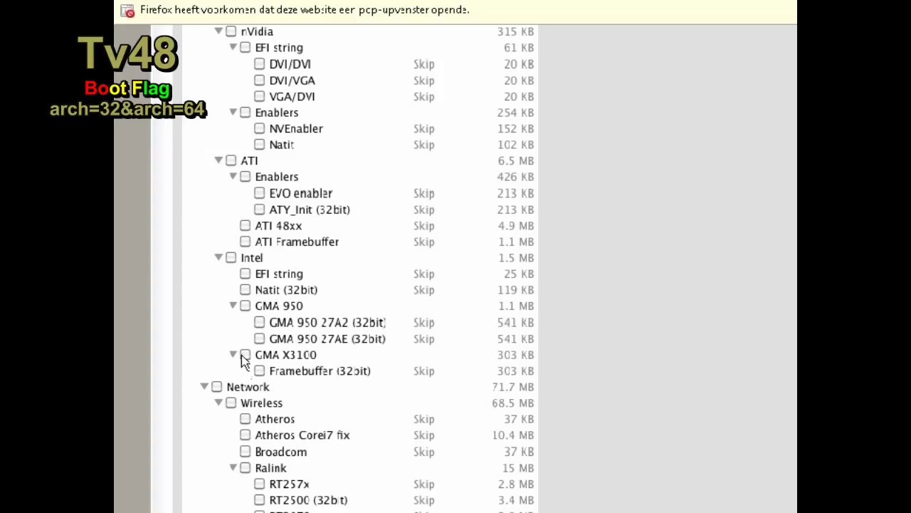
{"action": "mouse_move", "coordinate": [246, 362]}
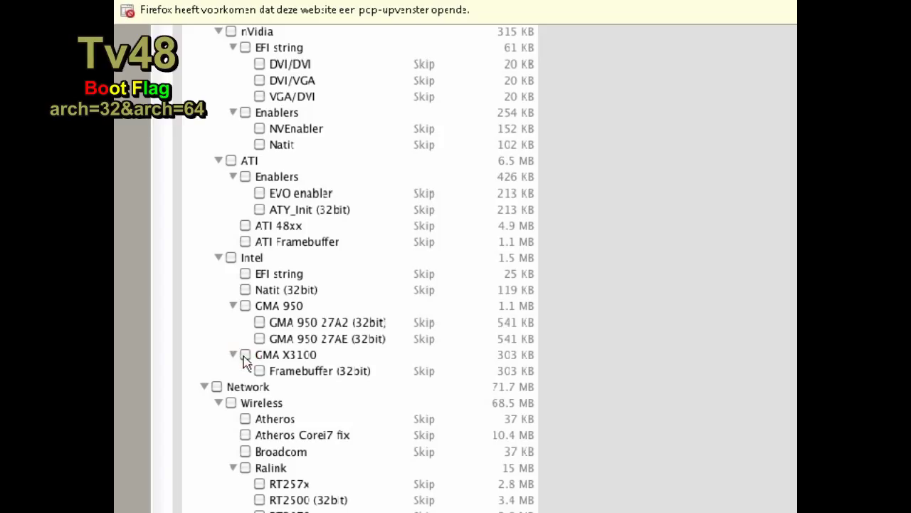
{"action": "mouse_move", "coordinate": [295, 362]}
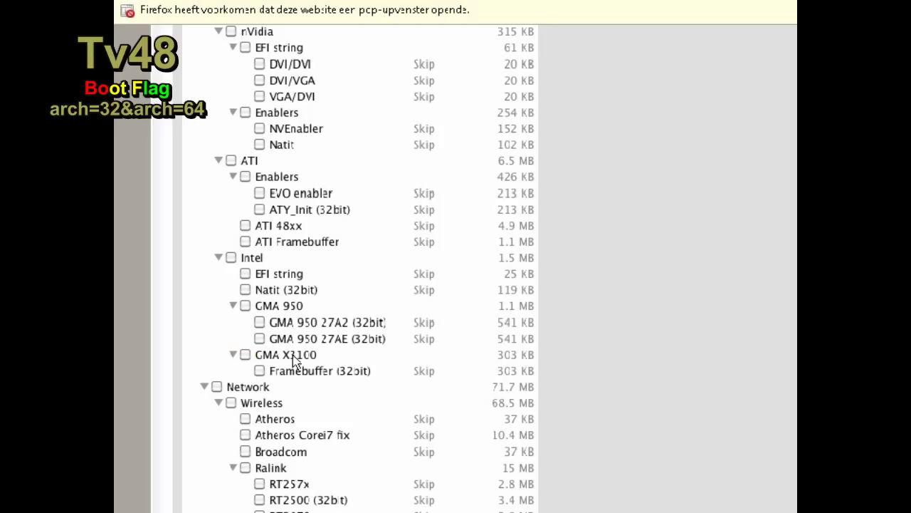
{"action": "mouse_move", "coordinate": [259, 374]}
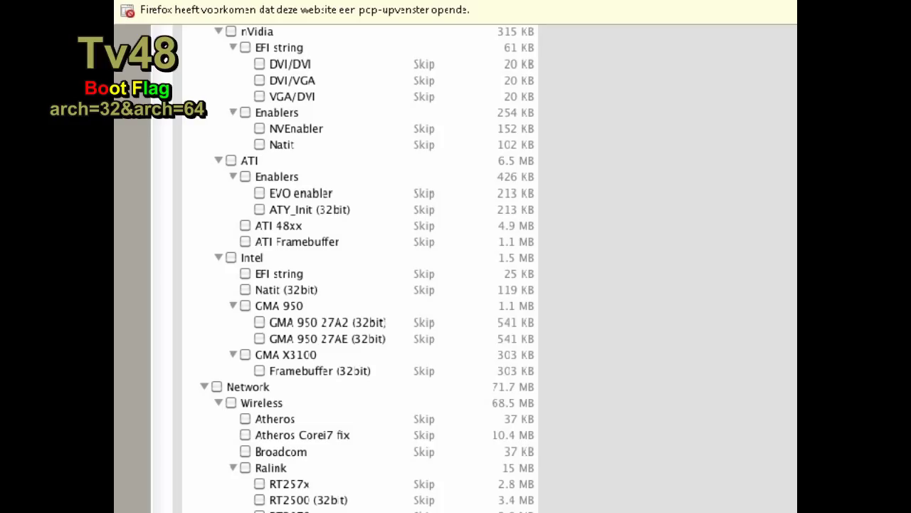
Scroll to the list's end, showing the unticked Ralink, Realtek and Zydas (32bit) wireless entries.
{"action": "scroll", "scroll_direction": "down", "scroll_amount": 3}
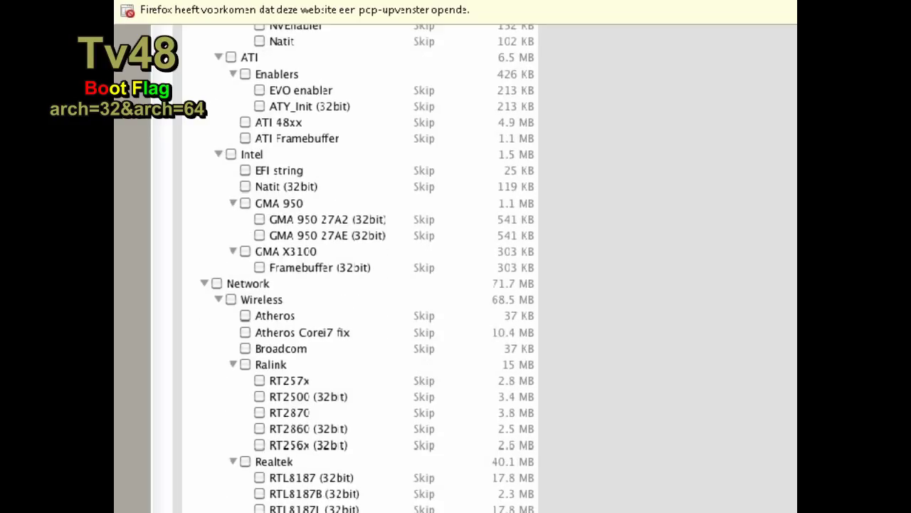
{"action": "scroll", "scroll_direction": "down", "scroll_amount": 3}
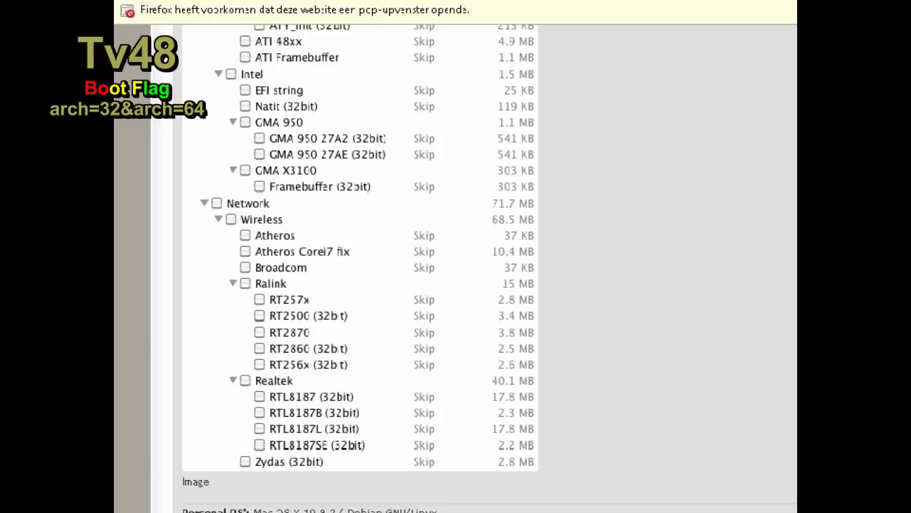
{"action": "scroll", "scroll_direction": "up", "scroll_amount": 3}
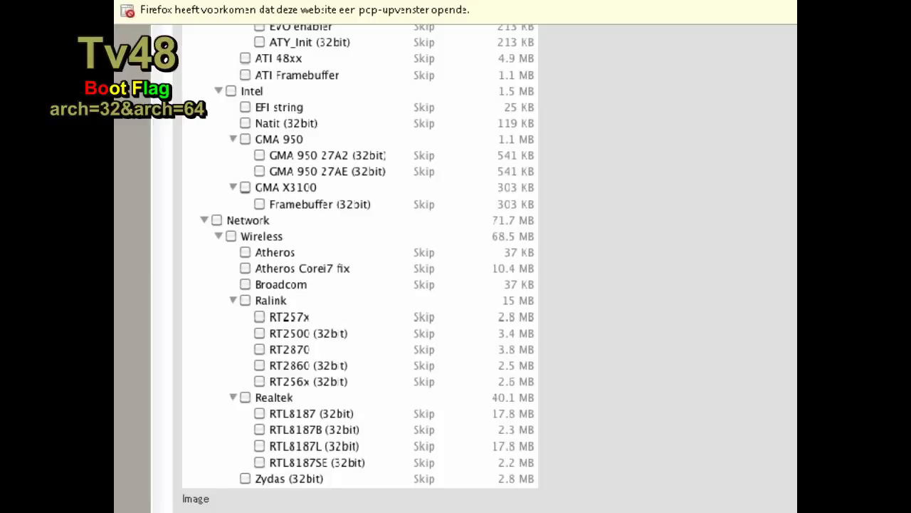
{"action": "scroll", "scroll_direction": "up", "scroll_amount": 3}
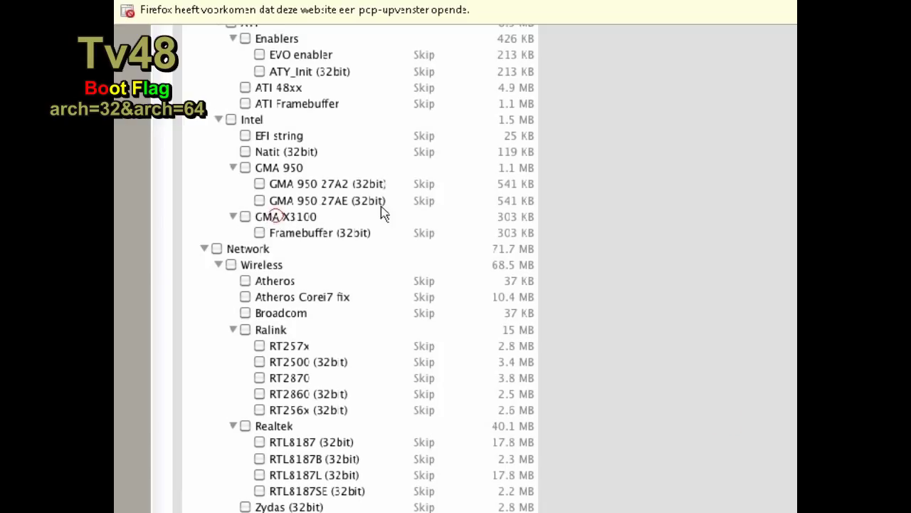
{"action": "mouse_move", "coordinate": [281, 221]}
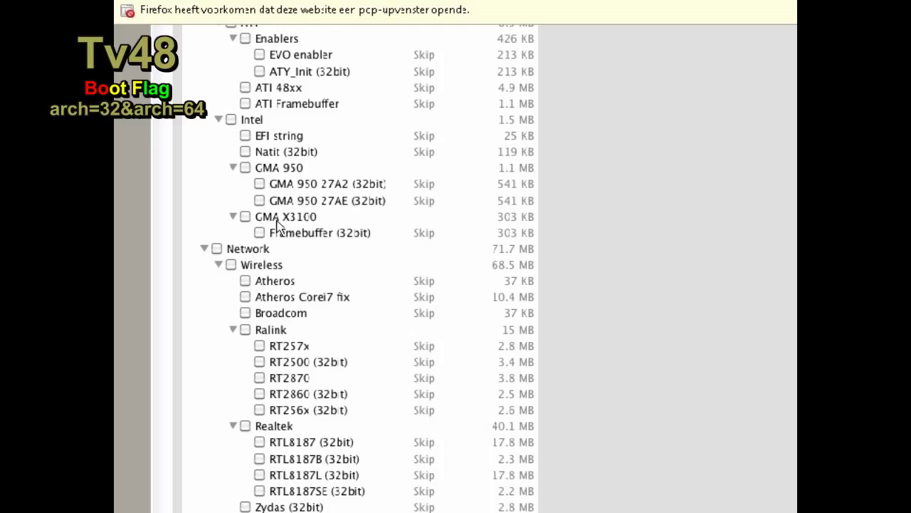
{"action": "mouse_move", "coordinate": [309, 220]}
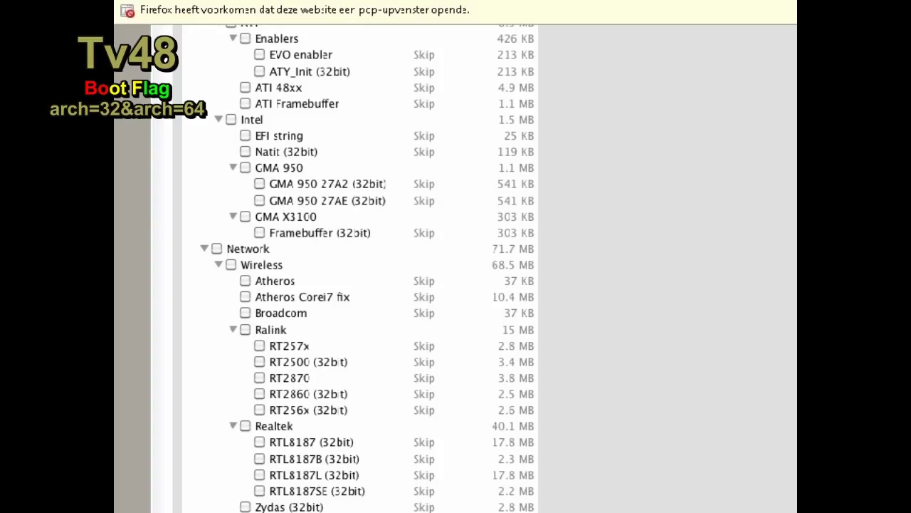
{"action": "scroll", "scroll_direction": "down", "scroll_amount": 3}
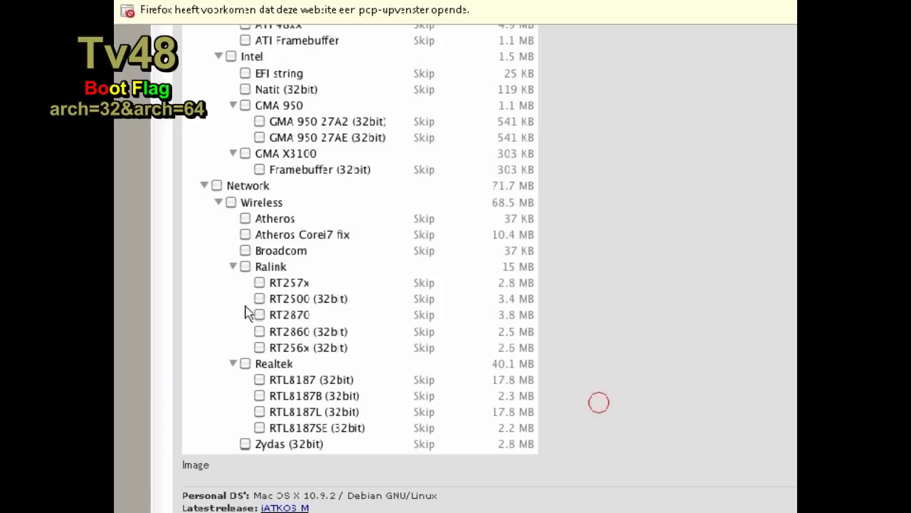
{"action": "mouse_move", "coordinate": [255, 245]}
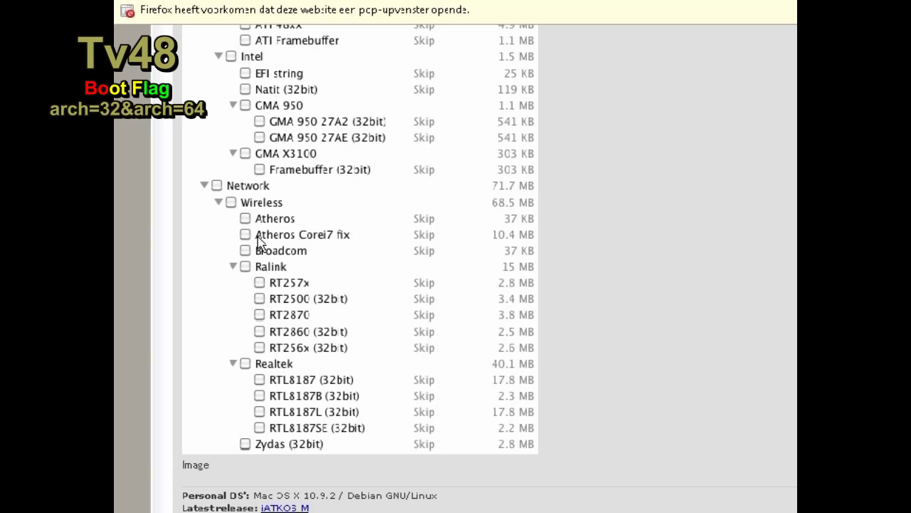
Review the ticked Bootloader and Patches choices, then scroll back to ATI, Intel and Network.
{"action": "scroll", "scroll_direction": "up", "scroll_amount": 3}
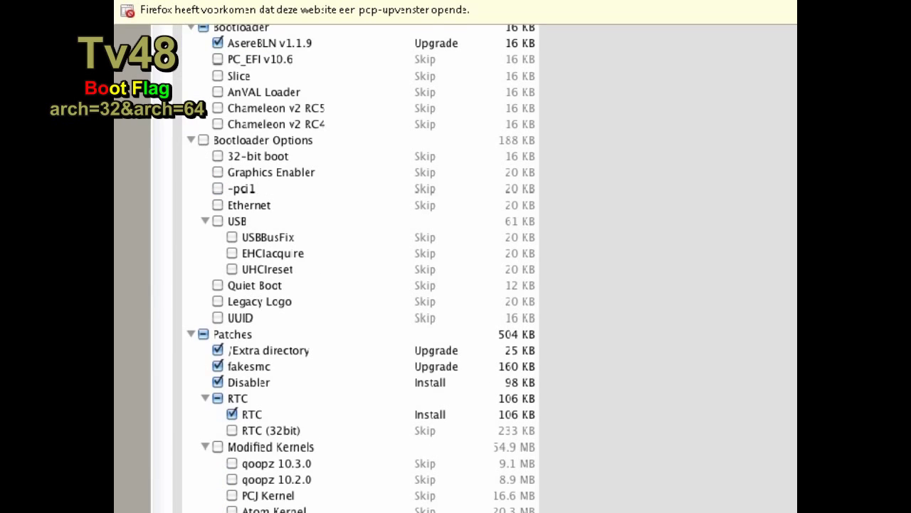
{"action": "scroll", "scroll_direction": "down", "scroll_amount": 3}
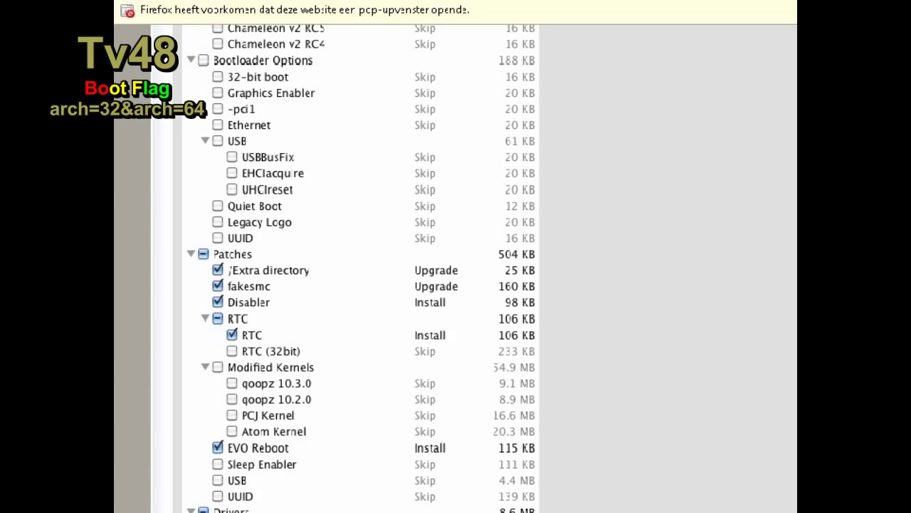
{"action": "scroll", "scroll_direction": "down", "scroll_amount": 3}
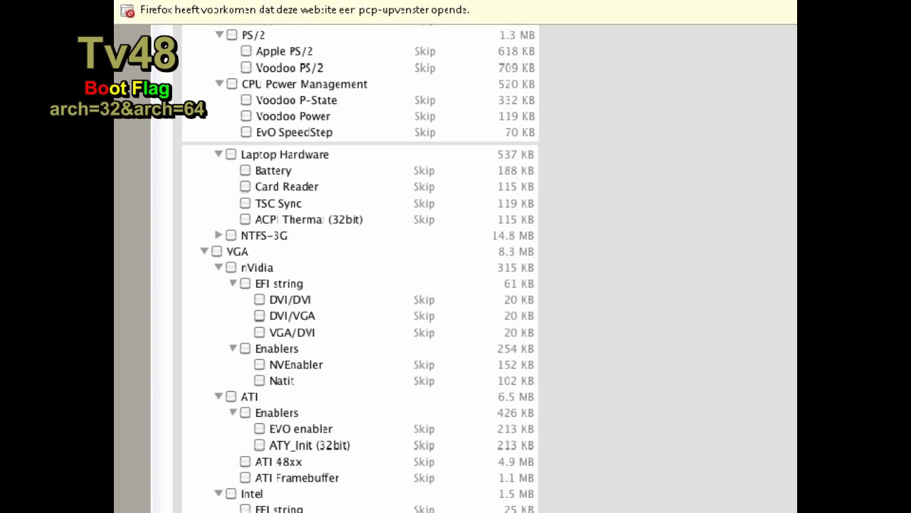
{"action": "scroll", "scroll_direction": "down", "scroll_amount": 3}
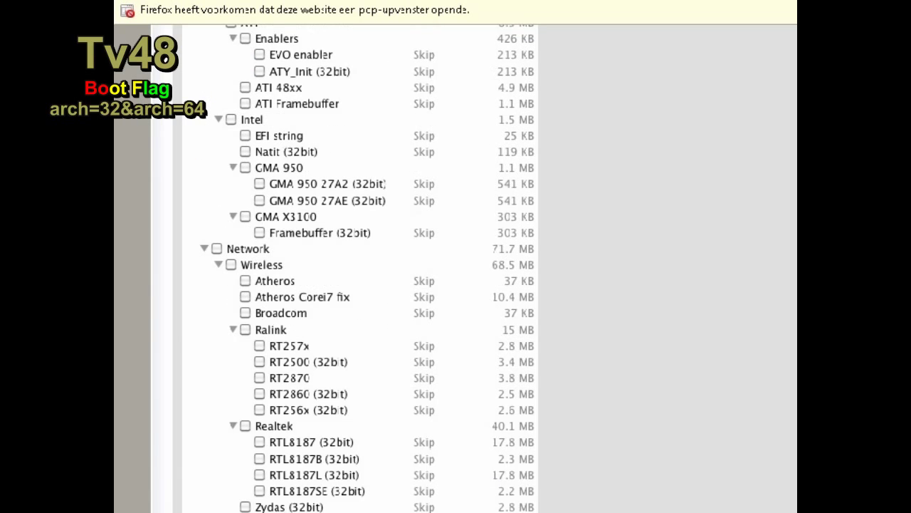
{"action": "scroll", "scroll_direction": "down", "scroll_amount": 3}
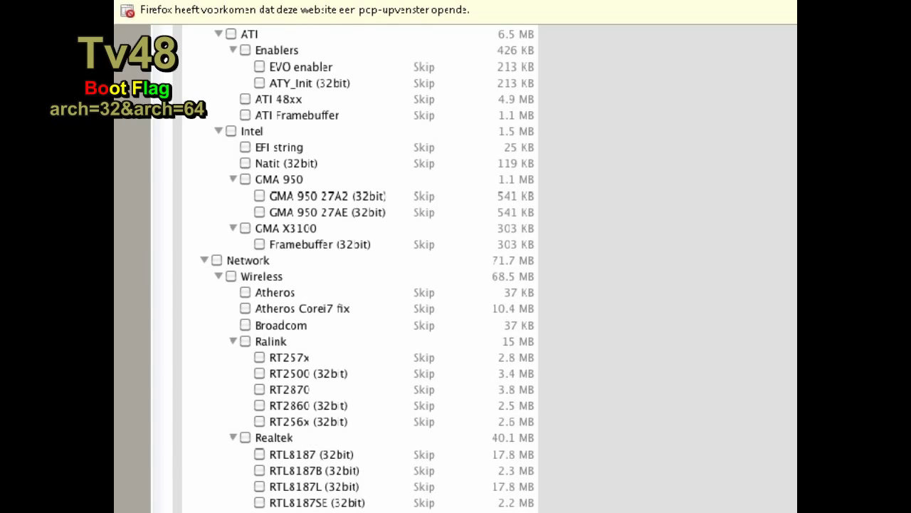
Select the 'iATKOS S3 Snow Leopard 10.6.3' title, then scroll to Laptop Hardware and VGA.
{"action": "scroll", "scroll_direction": "up", "scroll_amount": 3}
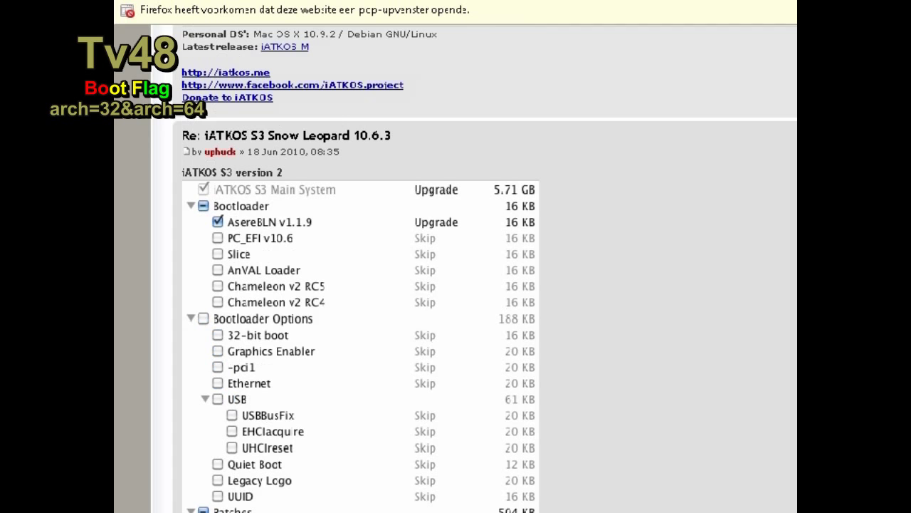
{"action": "scroll", "scroll_direction": "up", "scroll_amount": 3}
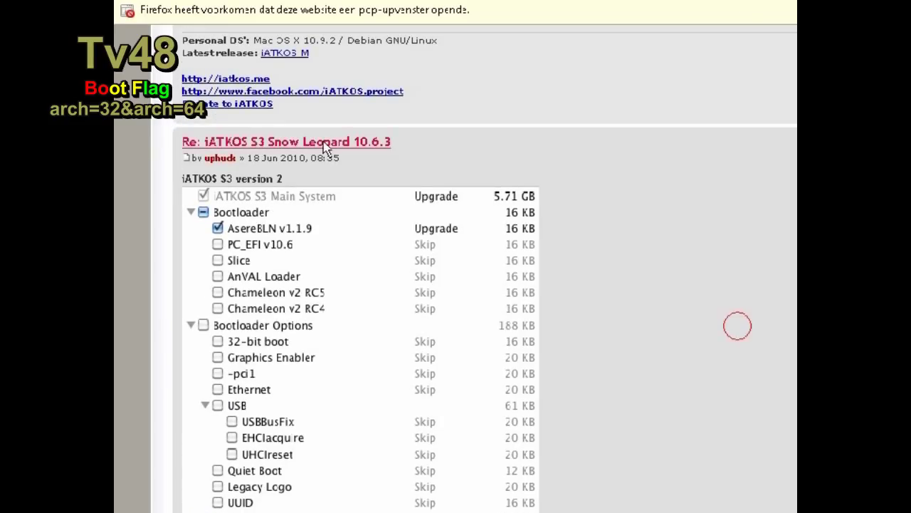
{"action": "double_click", "coordinate": [285, 140]}
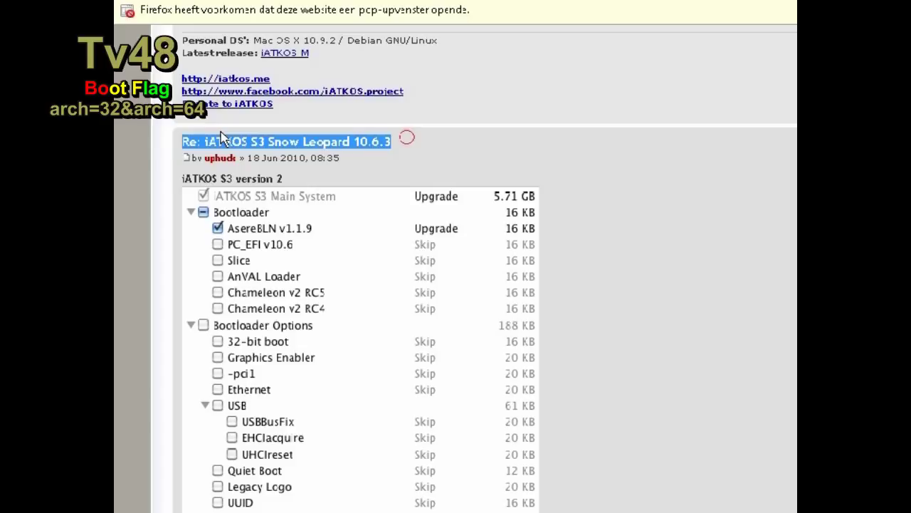
{"action": "mouse_move", "coordinate": [791, 267]}
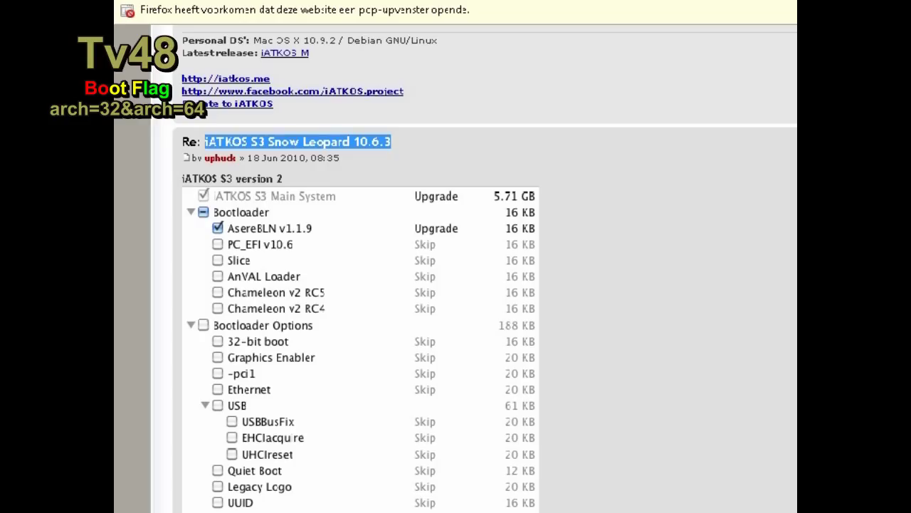
{"action": "scroll", "scroll_direction": "down", "scroll_amount": 3}
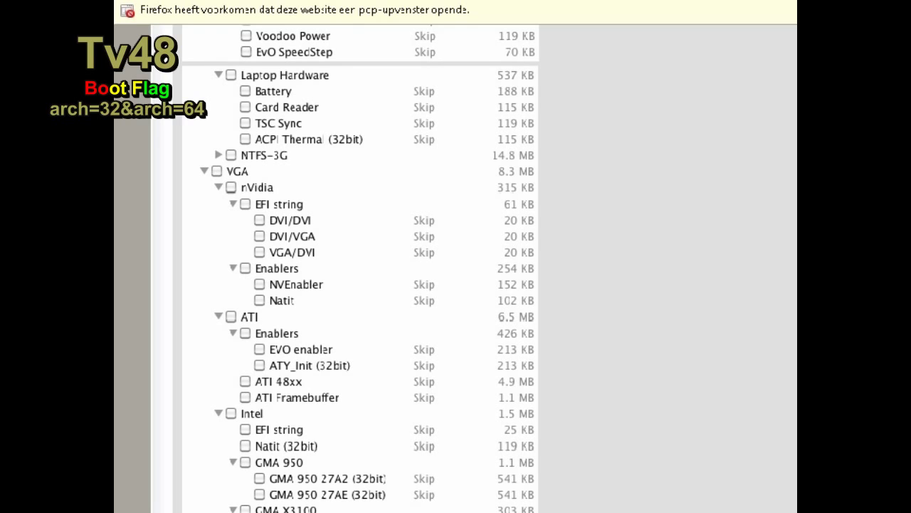
Scan down to the unticked Intel graphics and Network wireless entries through Realtek and Zydas.
{"action": "scroll", "scroll_direction": "down", "scroll_amount": 3}
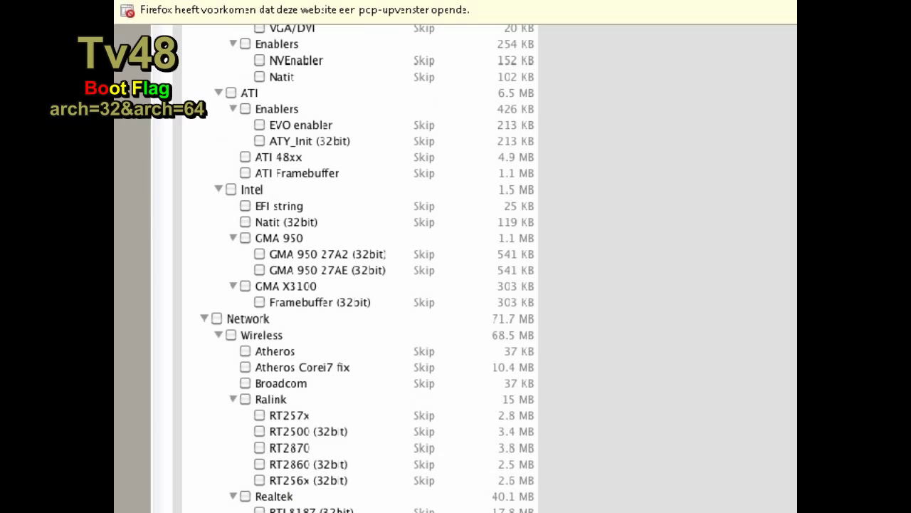
{"action": "scroll", "scroll_direction": "down", "scroll_amount": 3}
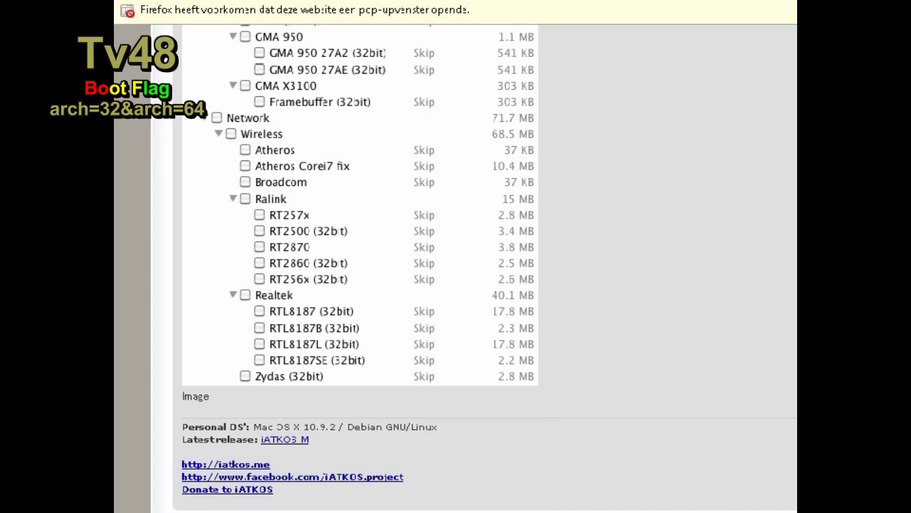
{"action": "scroll", "scroll_direction": "up", "scroll_amount": 3}
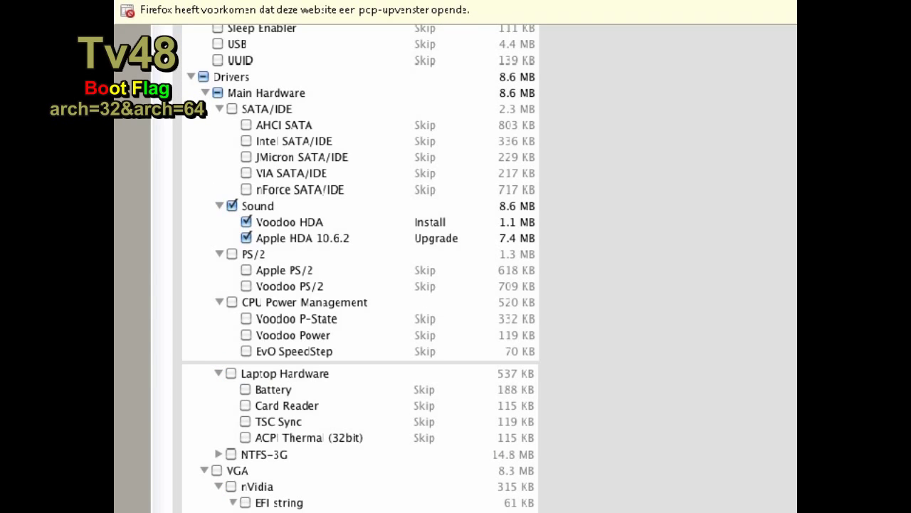
{"action": "scroll", "scroll_direction": "down", "scroll_amount": 3}
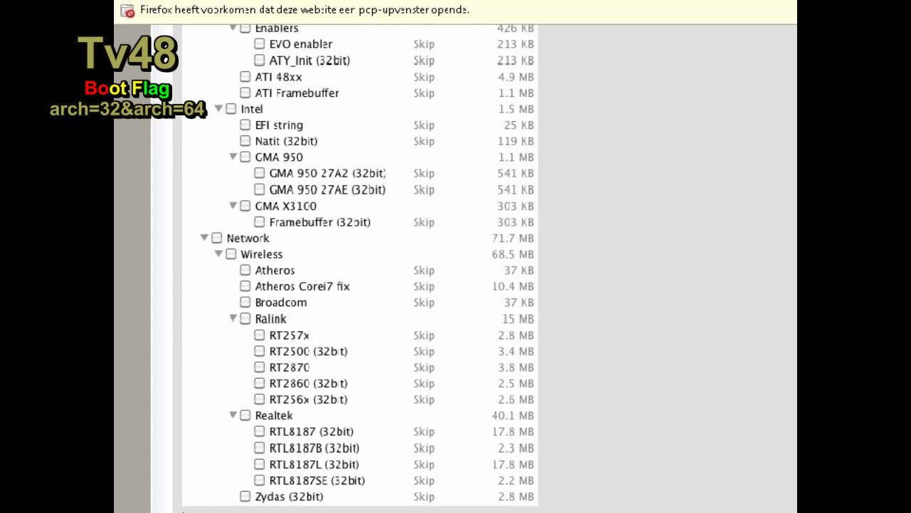